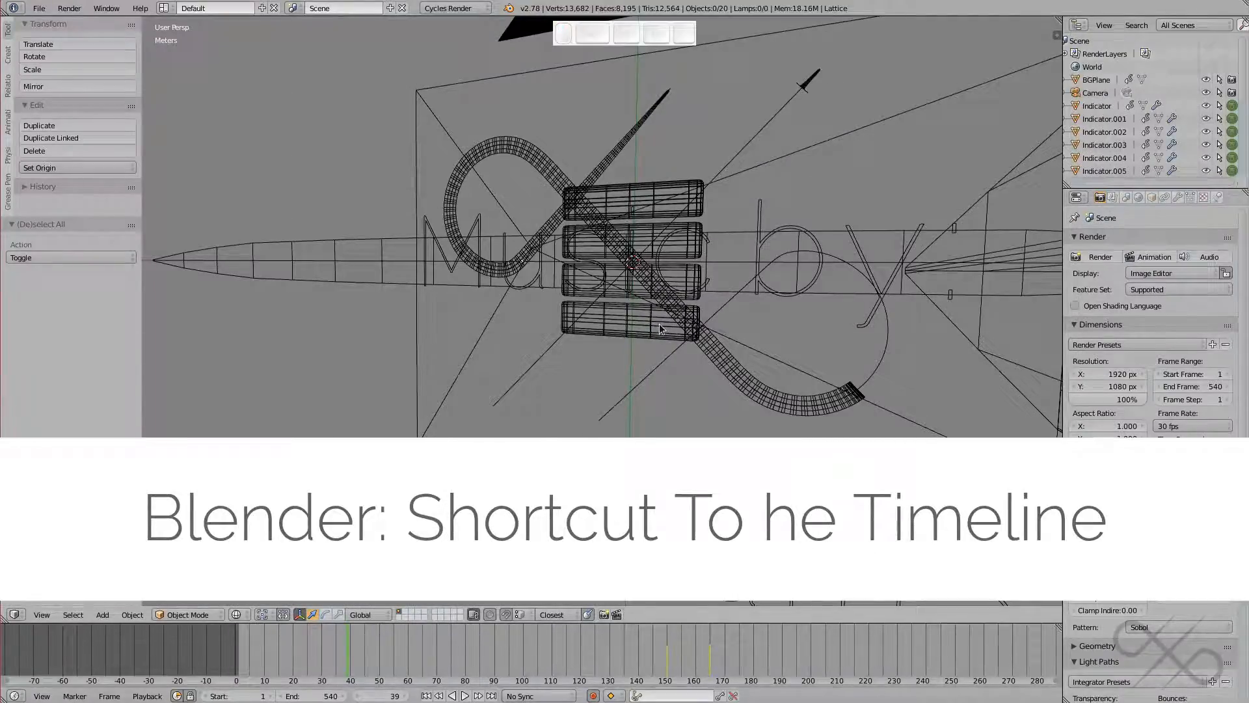
mouse_move(638, 324)
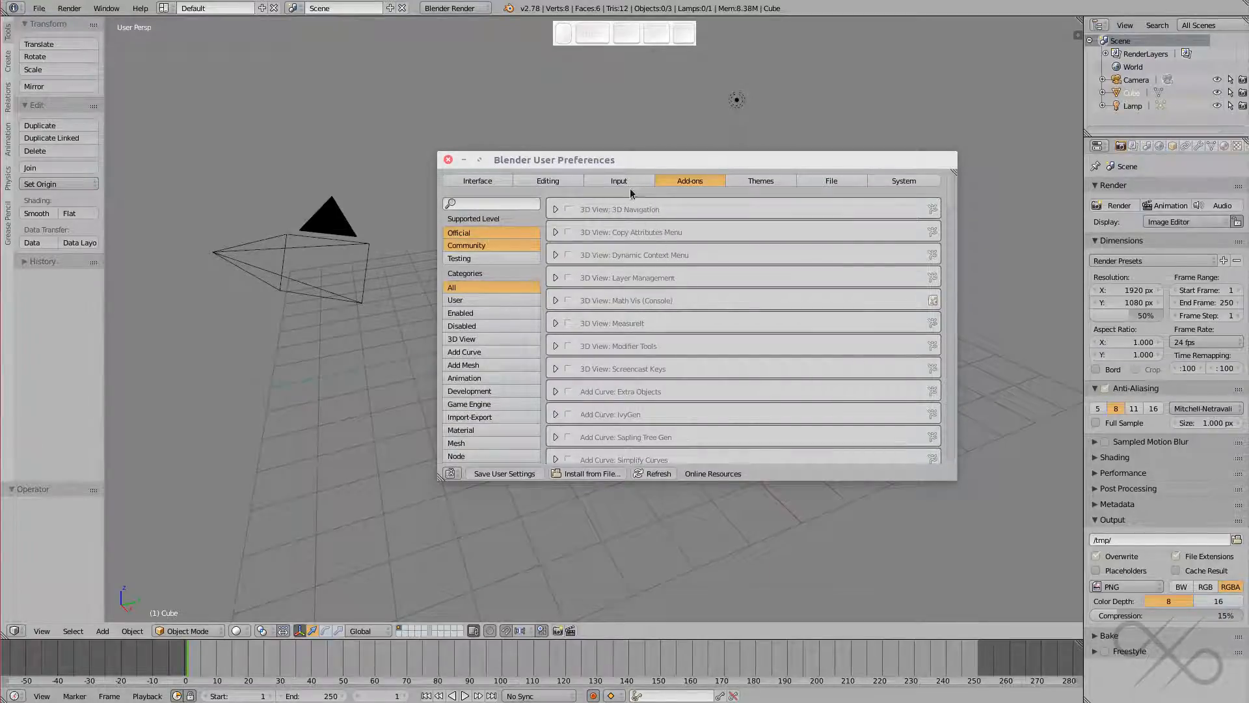
Show the Window keymap in Input preferences and expand the Shift F10 Context Set Enum shortcut
left_click(618, 179)
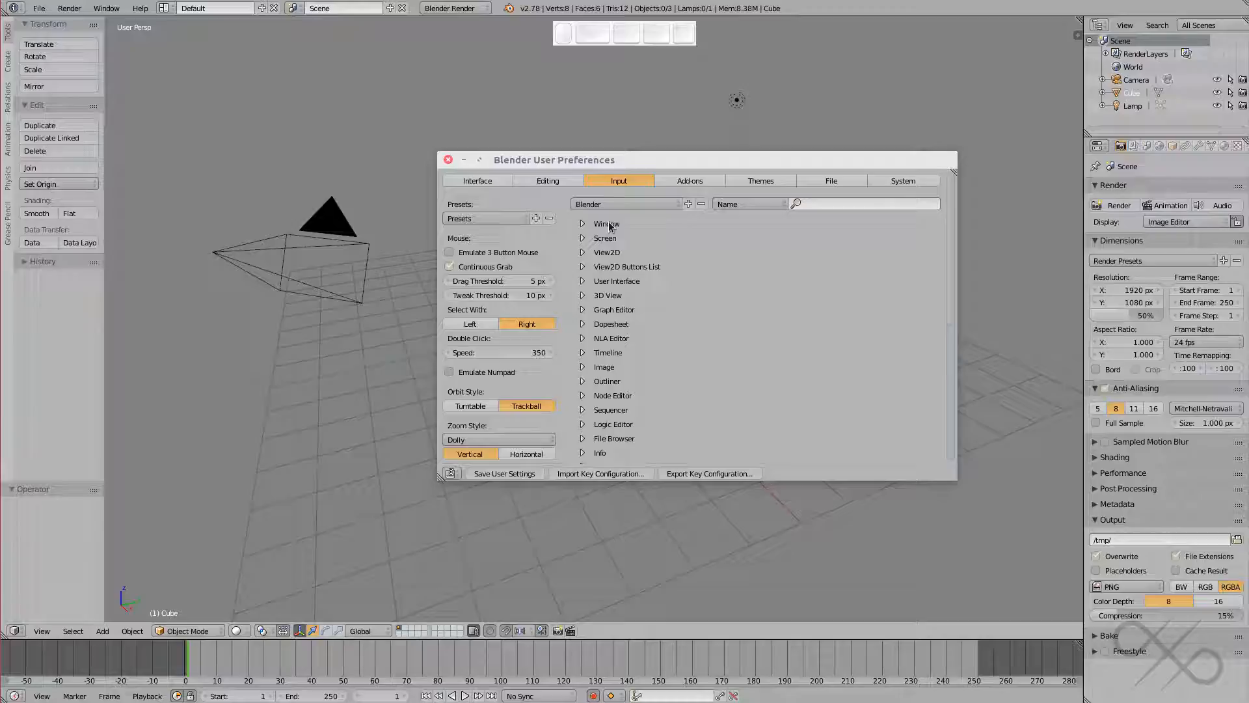
left_click(583, 222)
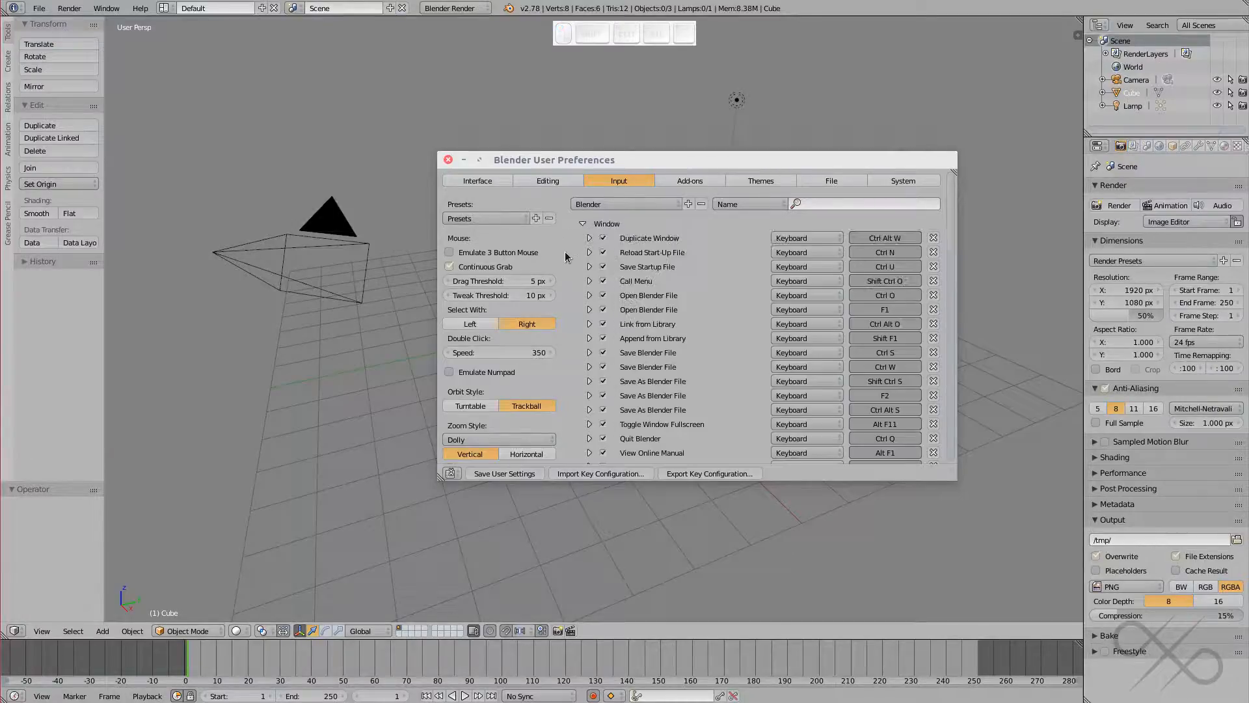
scroll("down", 3)
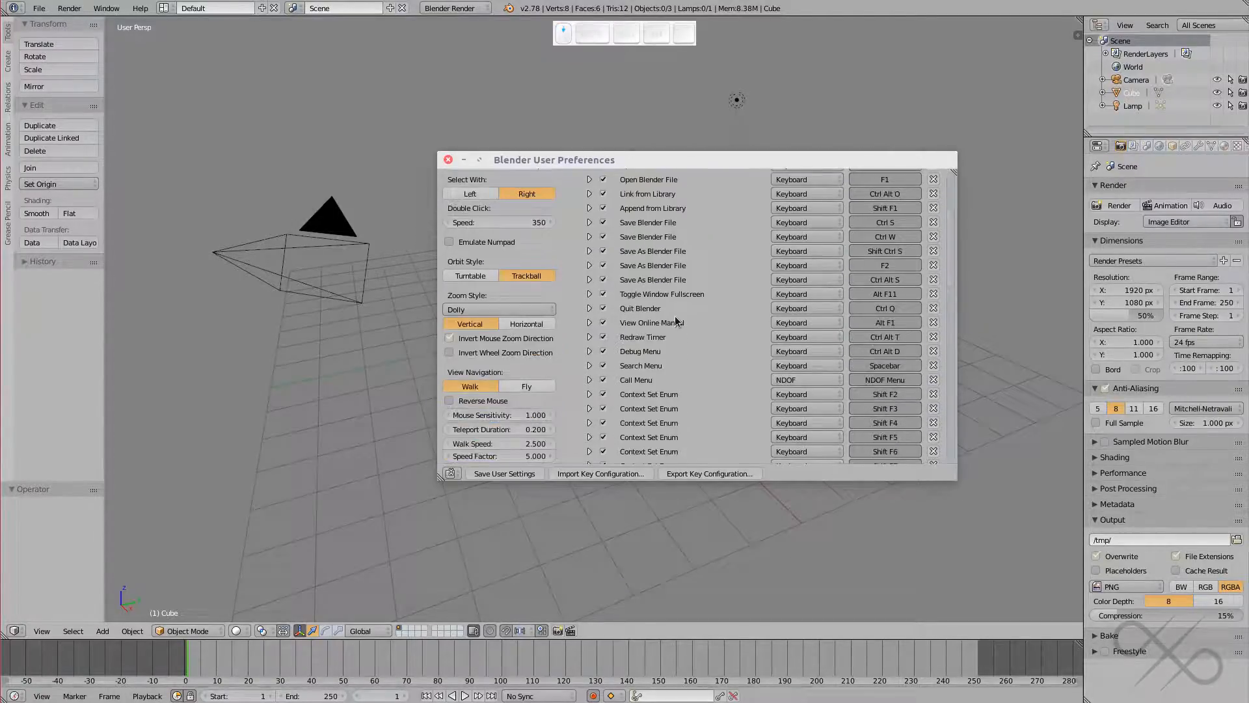
scroll("down", 3)
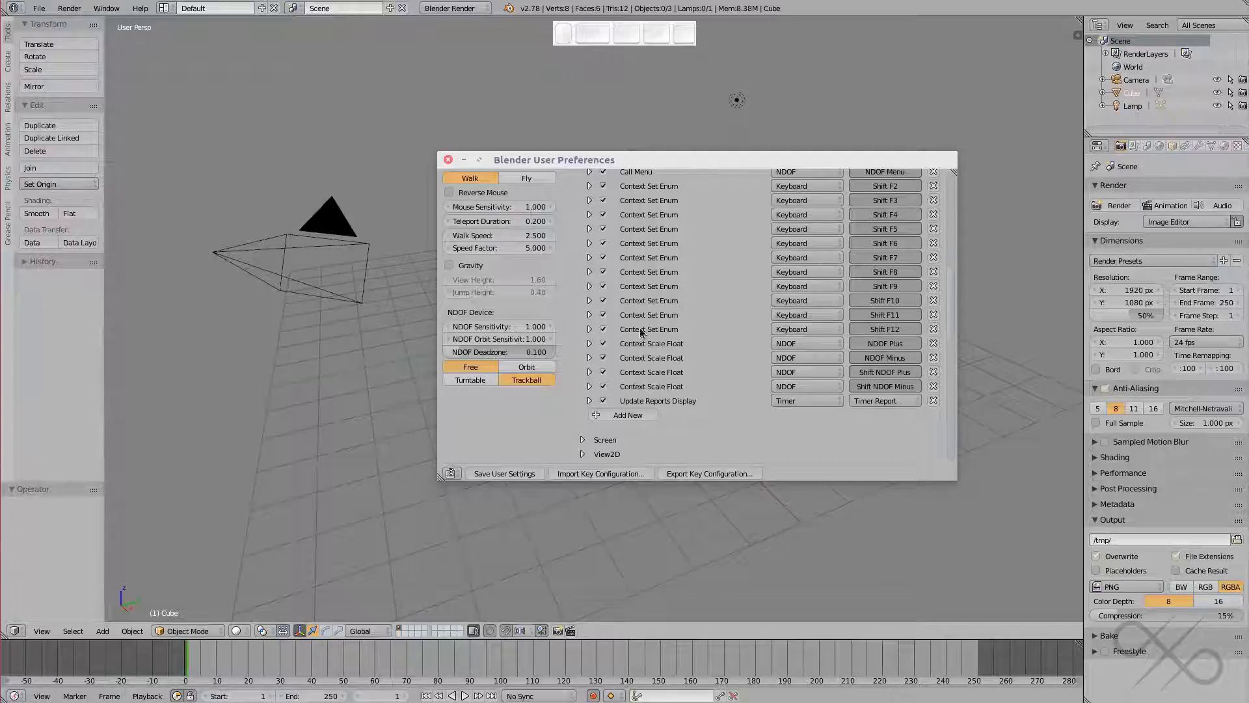
mouse_move(875, 338)
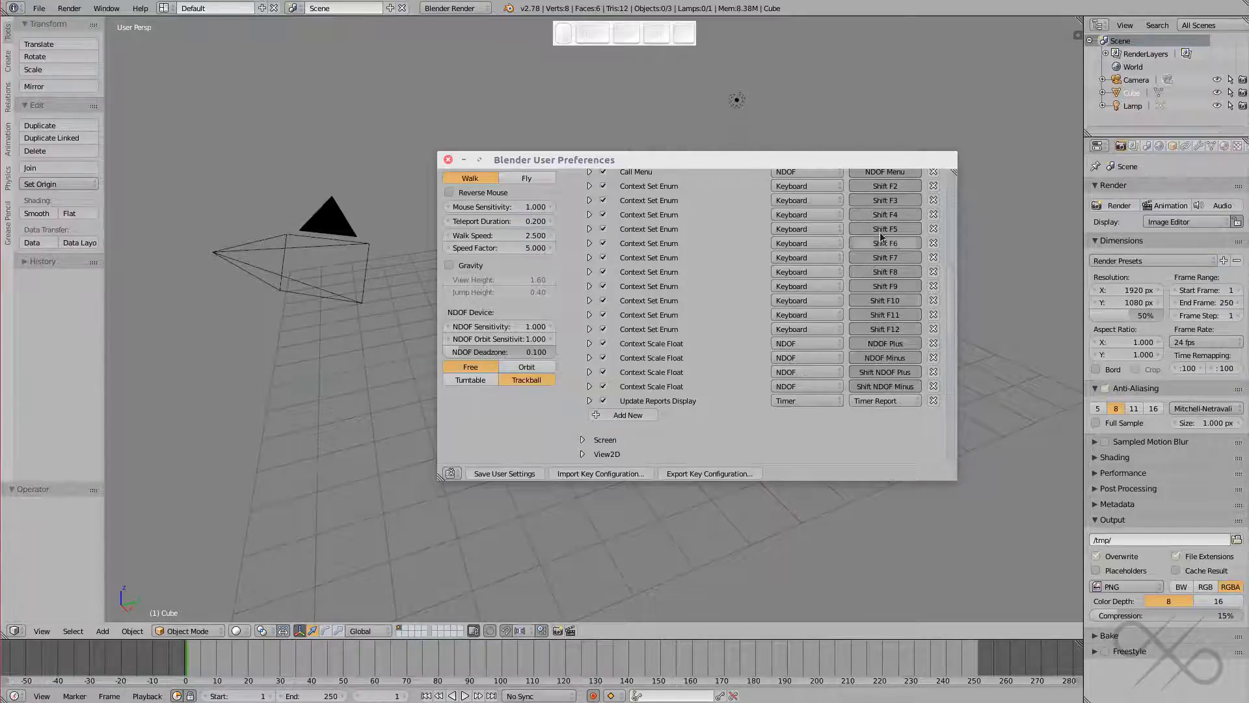
mouse_move(707, 401)
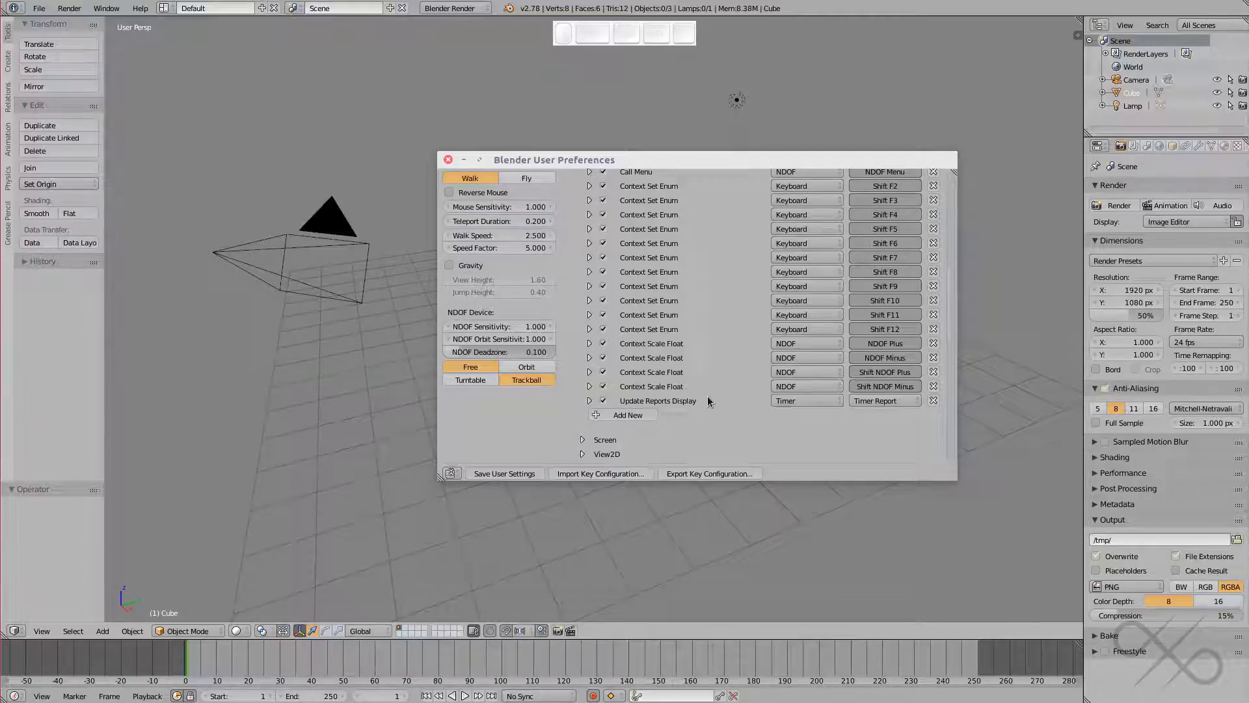
mouse_move(591, 303)
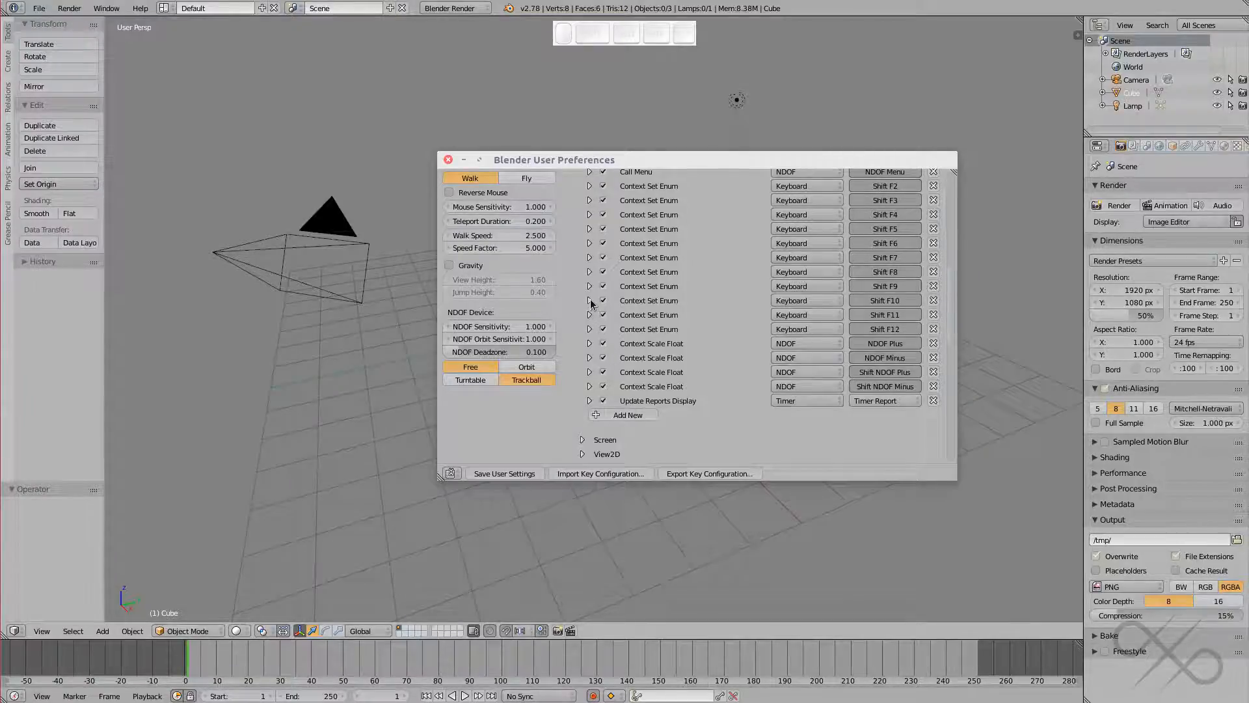
left_click(593, 304)
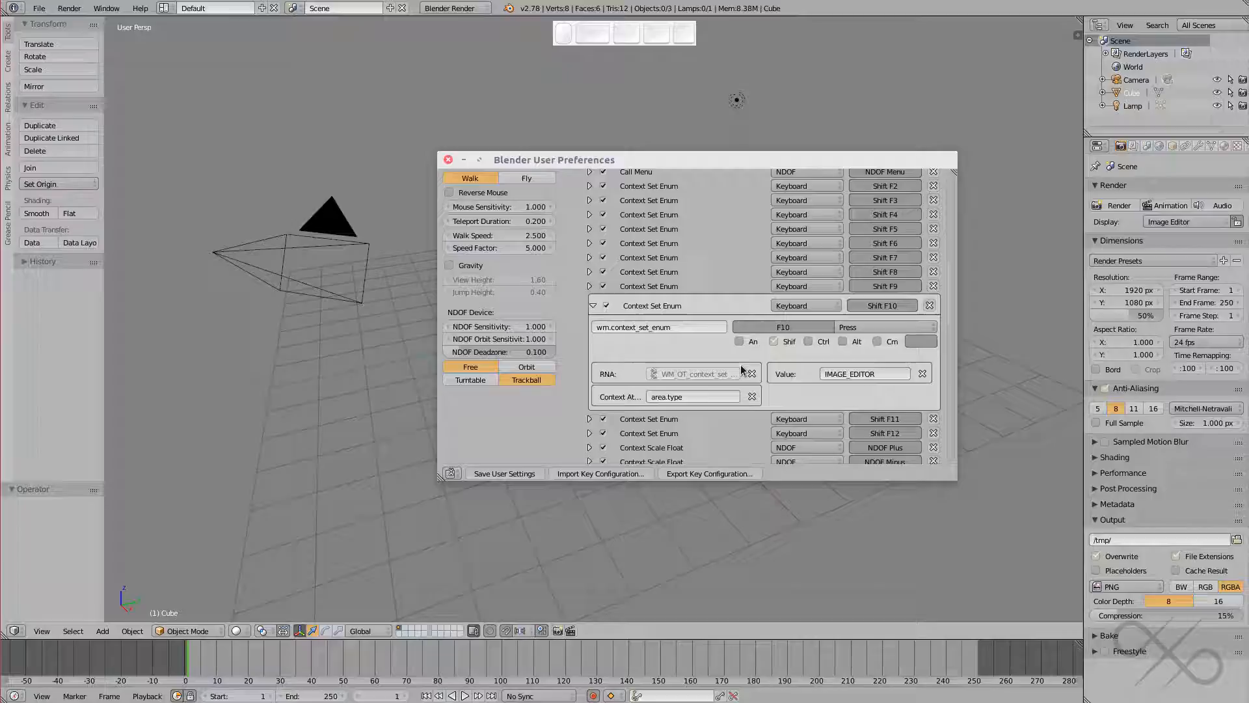
scroll("down", 3)
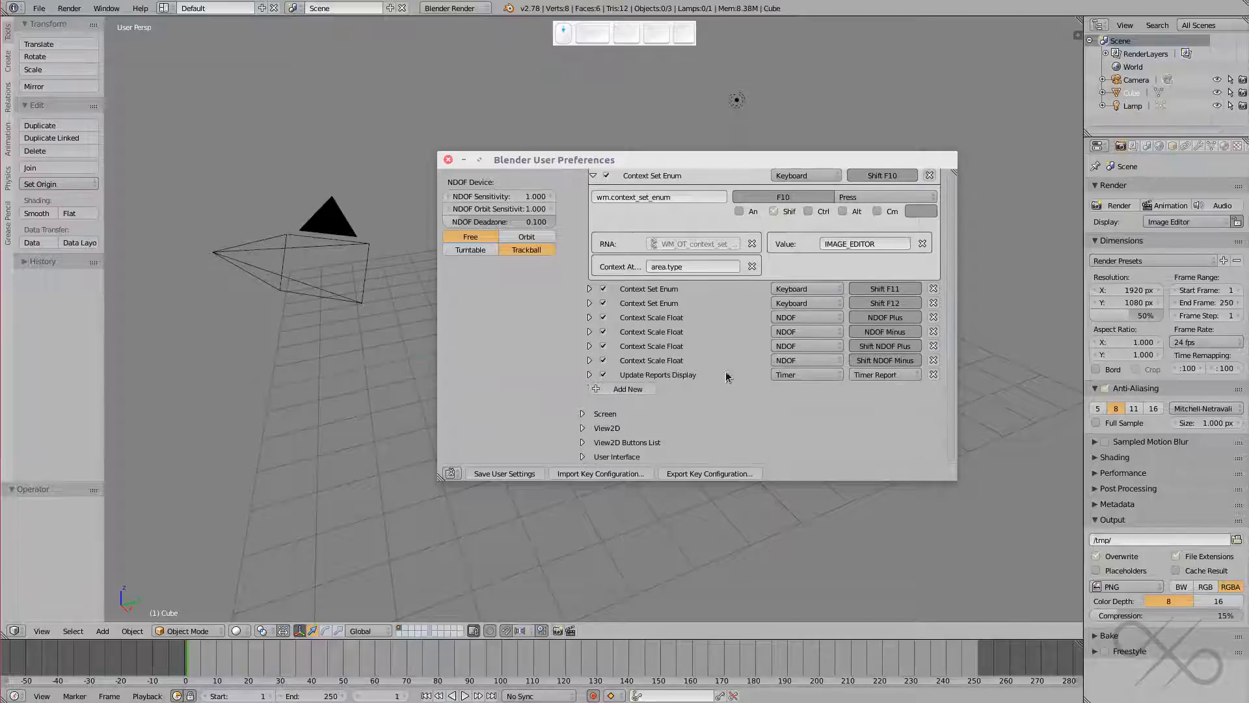
Add a new Window keymap entry and set its operator to wm.context_set_enum
left_click(627, 389)
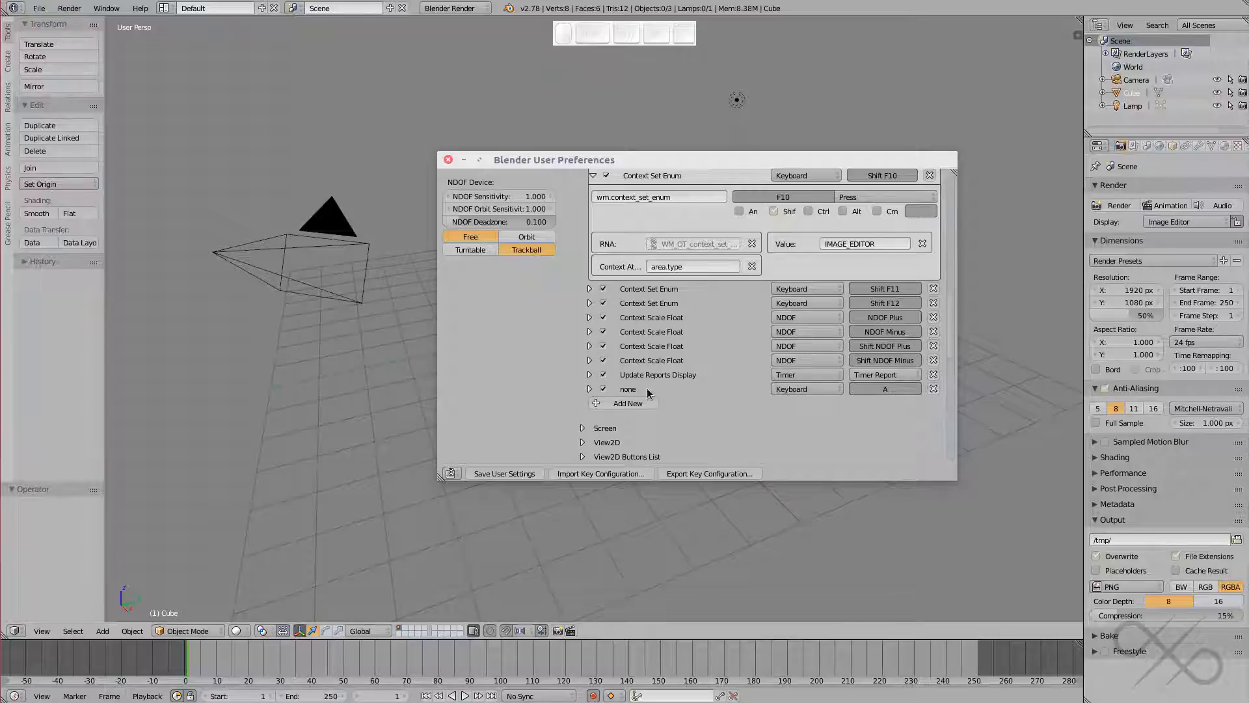
left_click(593, 393)
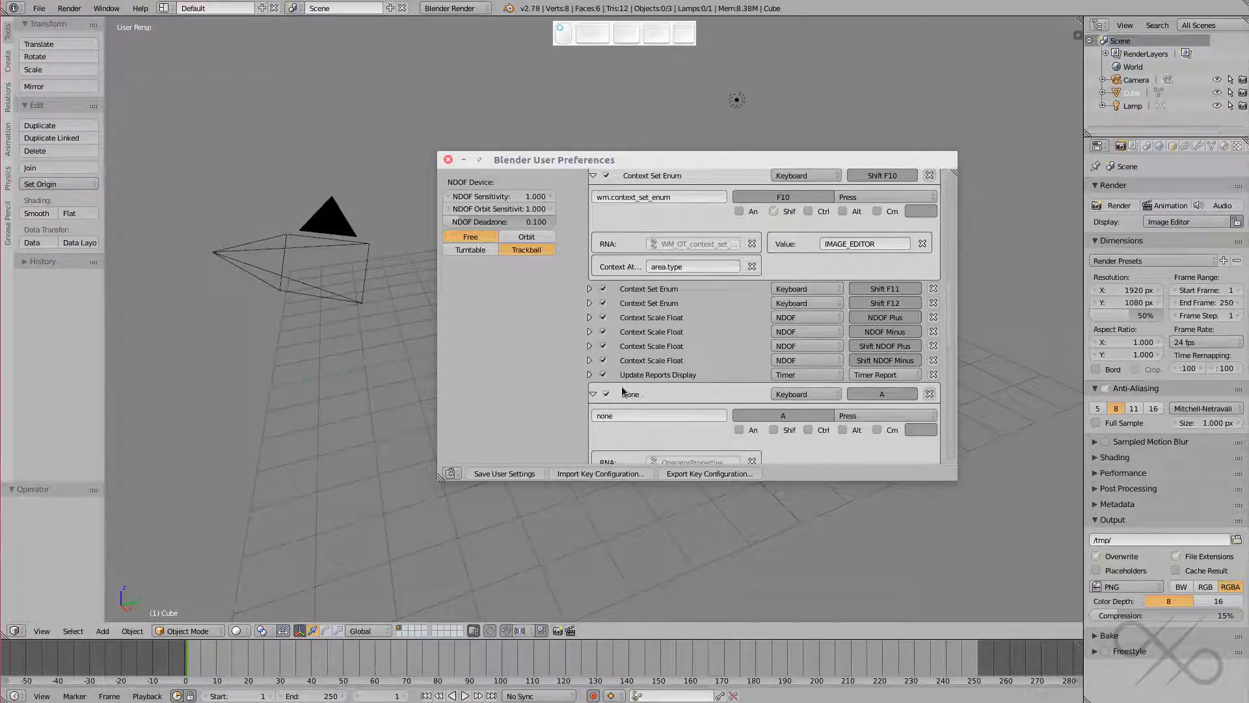
scroll("down", 3)
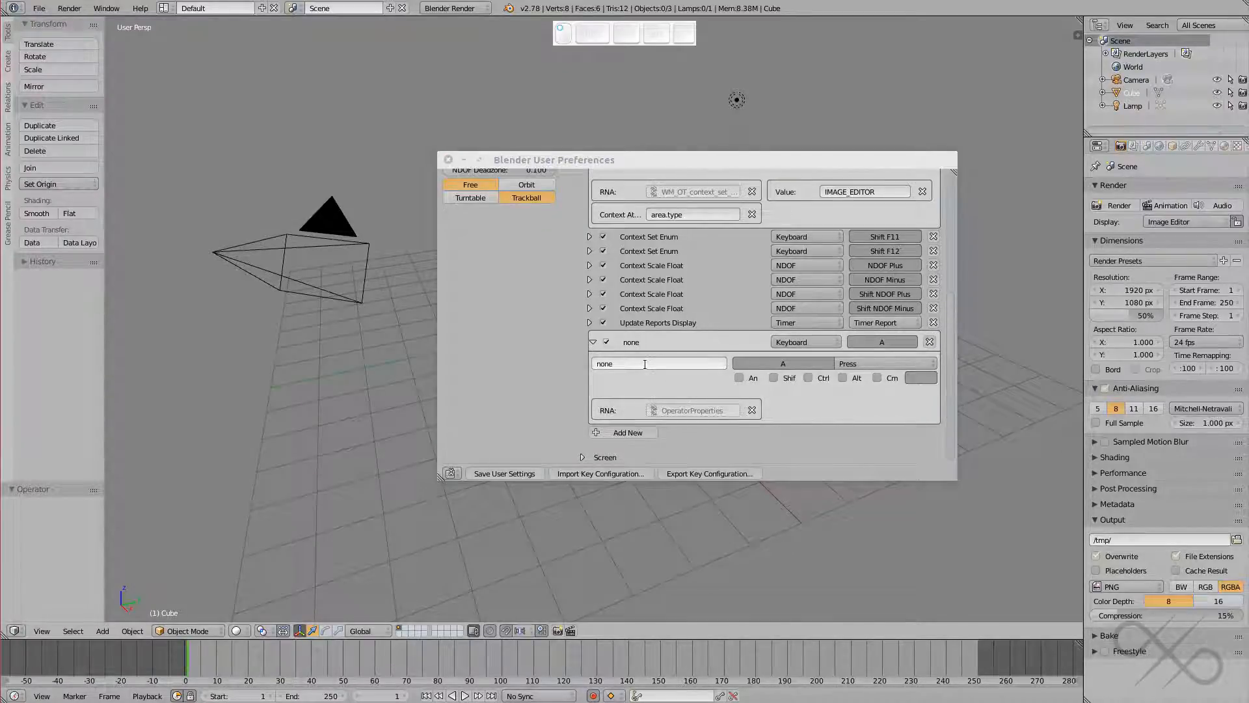
type("wm.context_set_enum")
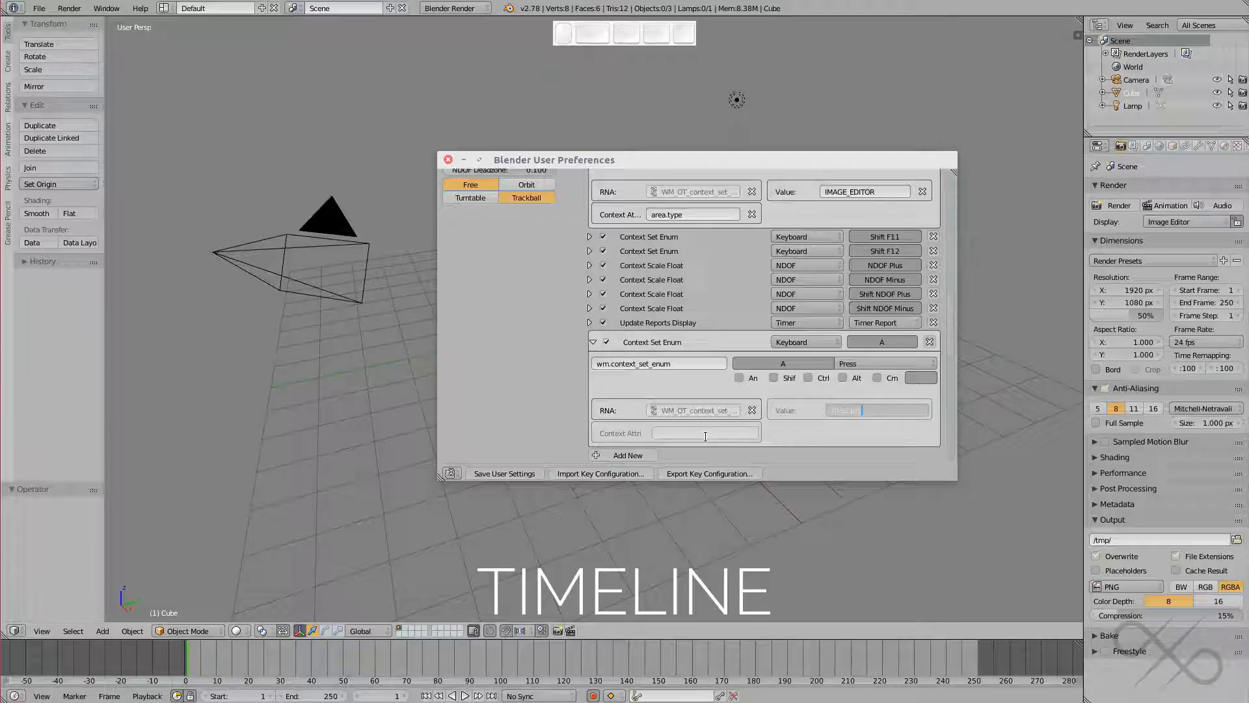
Set the shortcut's value to TIMELINE on area.type and bind it to Shift+Alt+F2
type("TIMELINE")
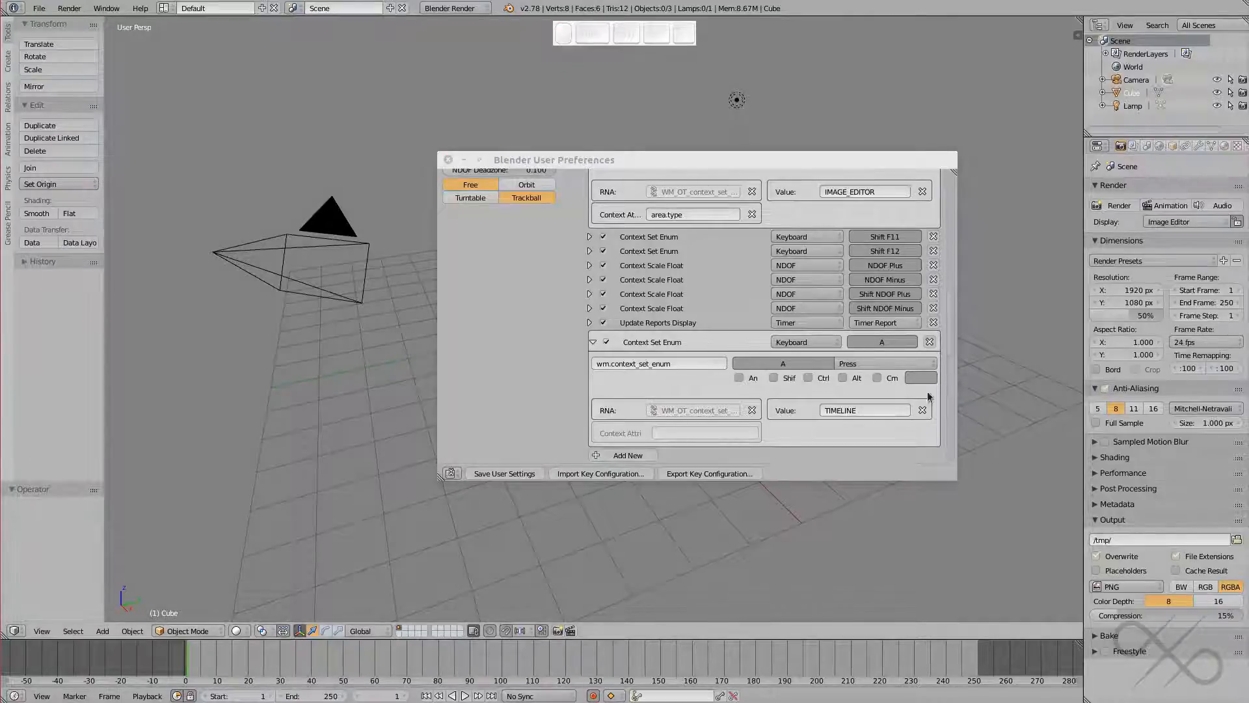
left_click(704, 431)
type("area.type")
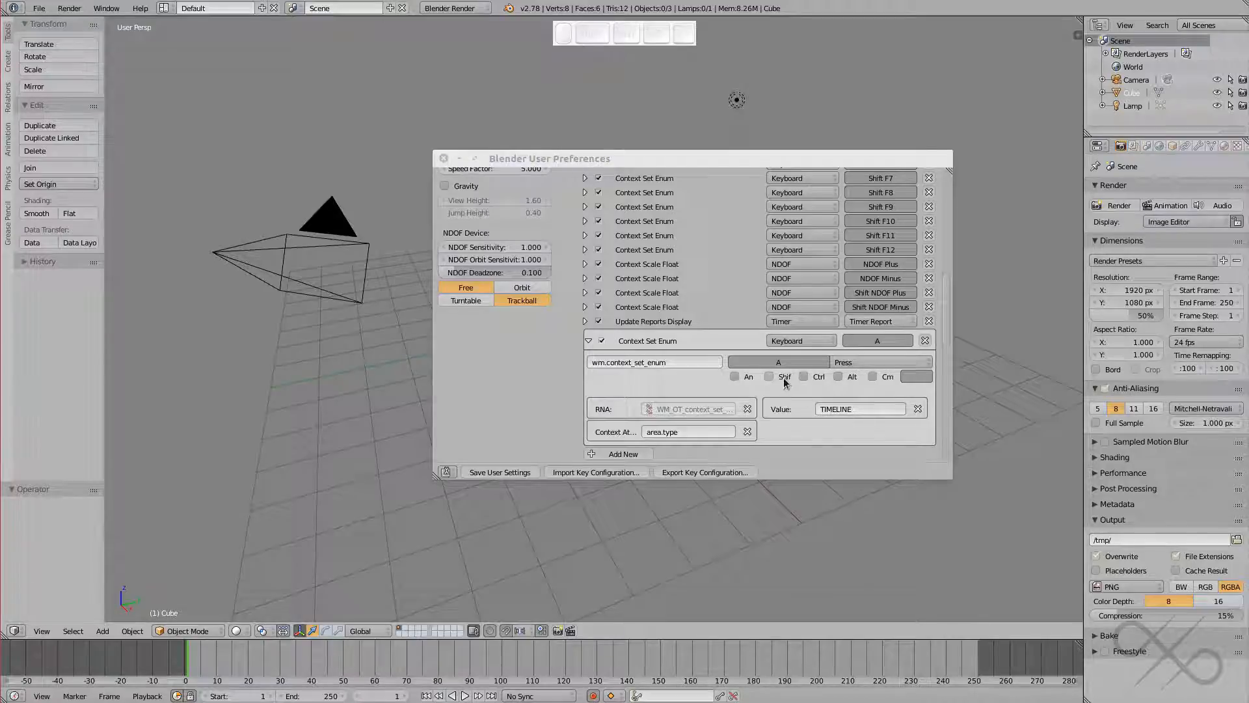
left_click(778, 362)
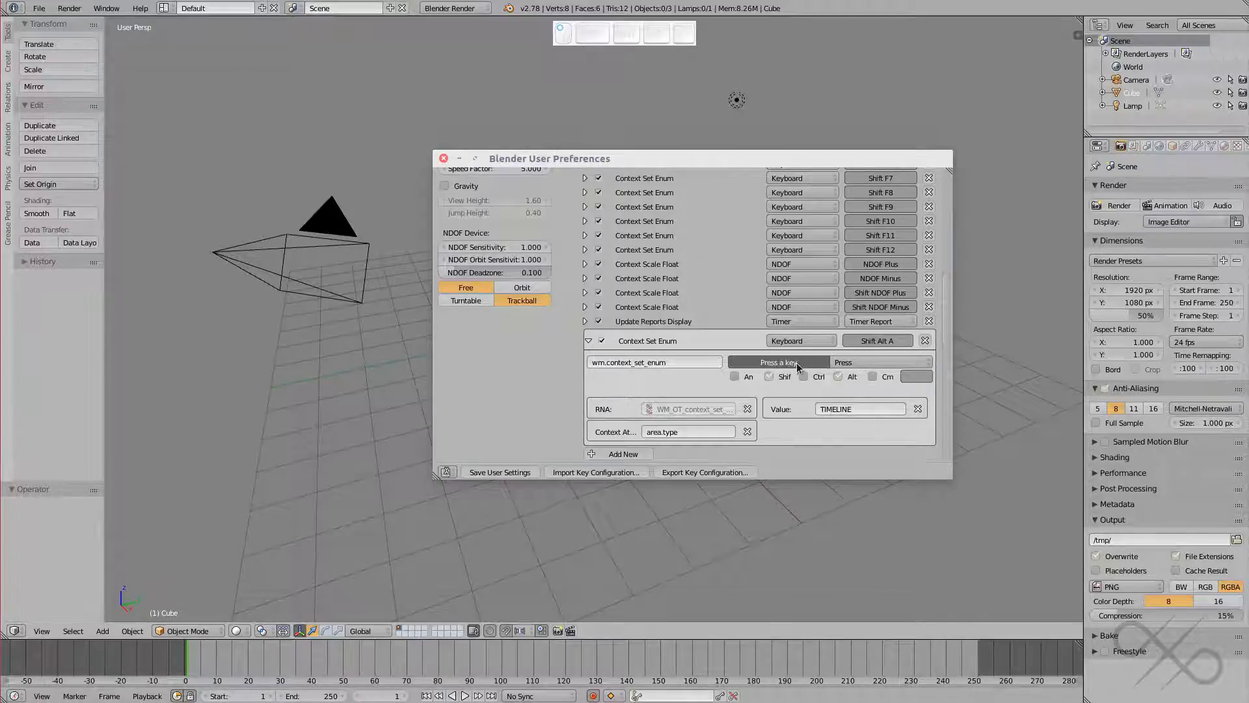
key("F2")
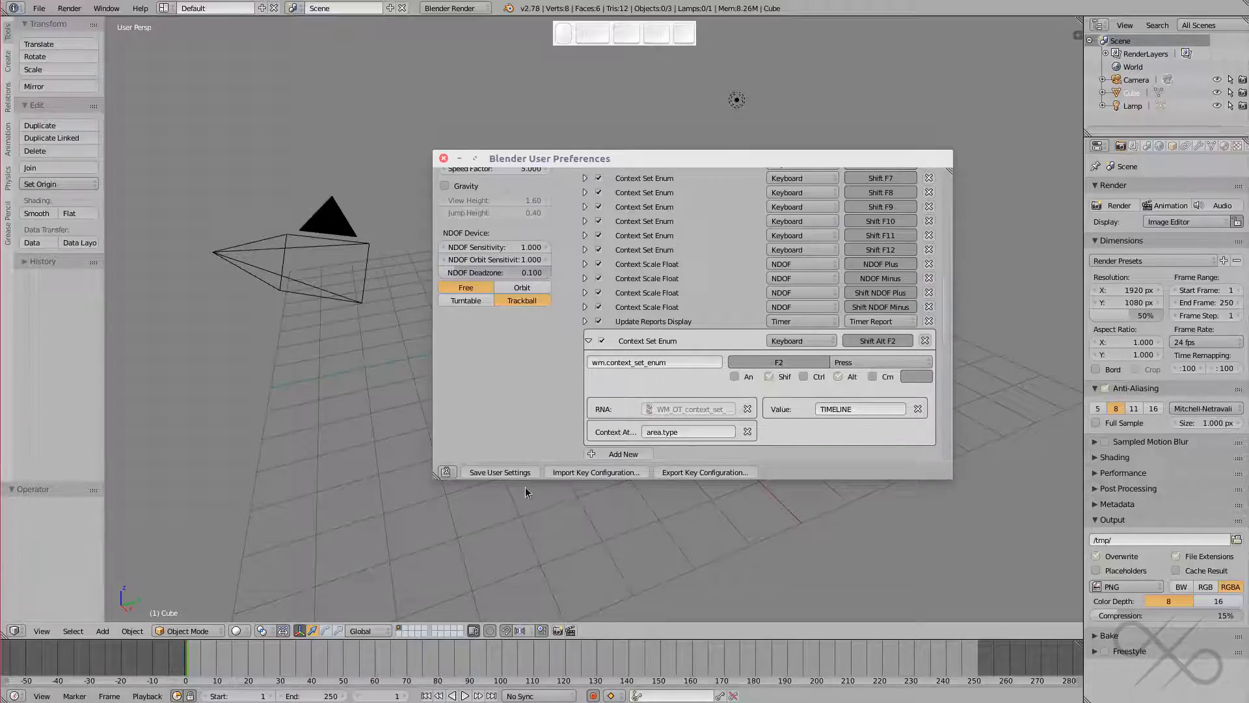
mouse_move(499, 471)
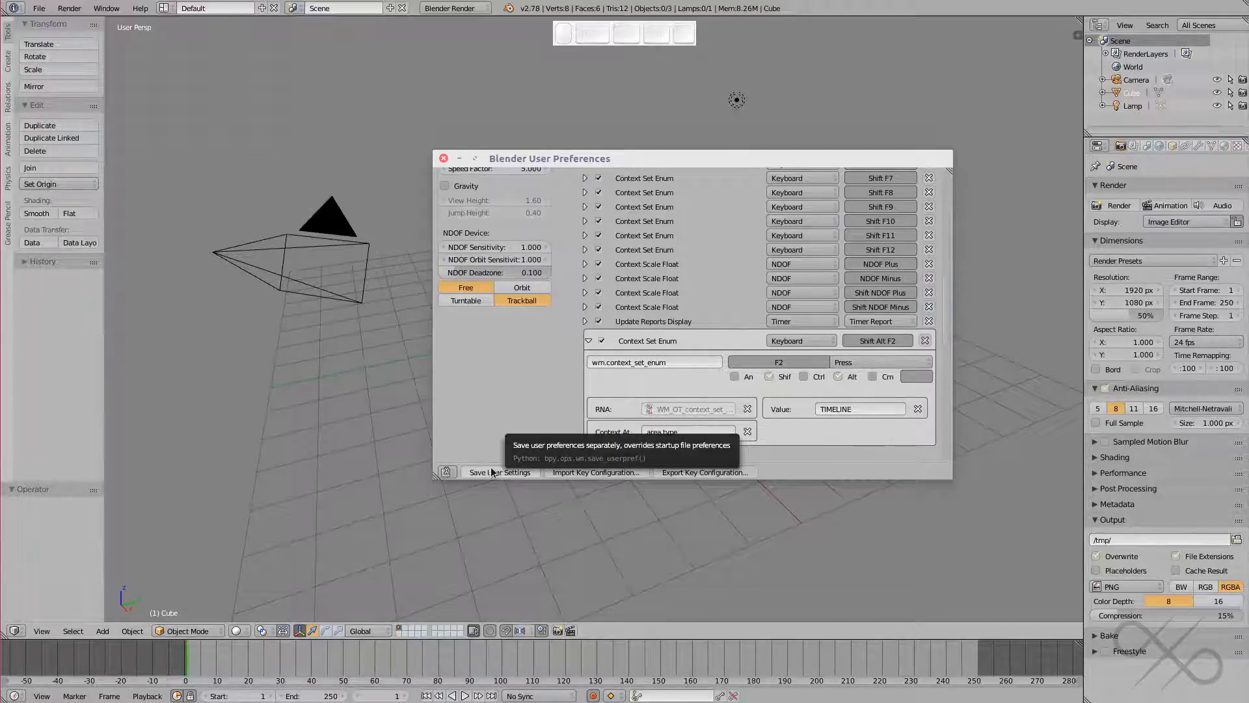